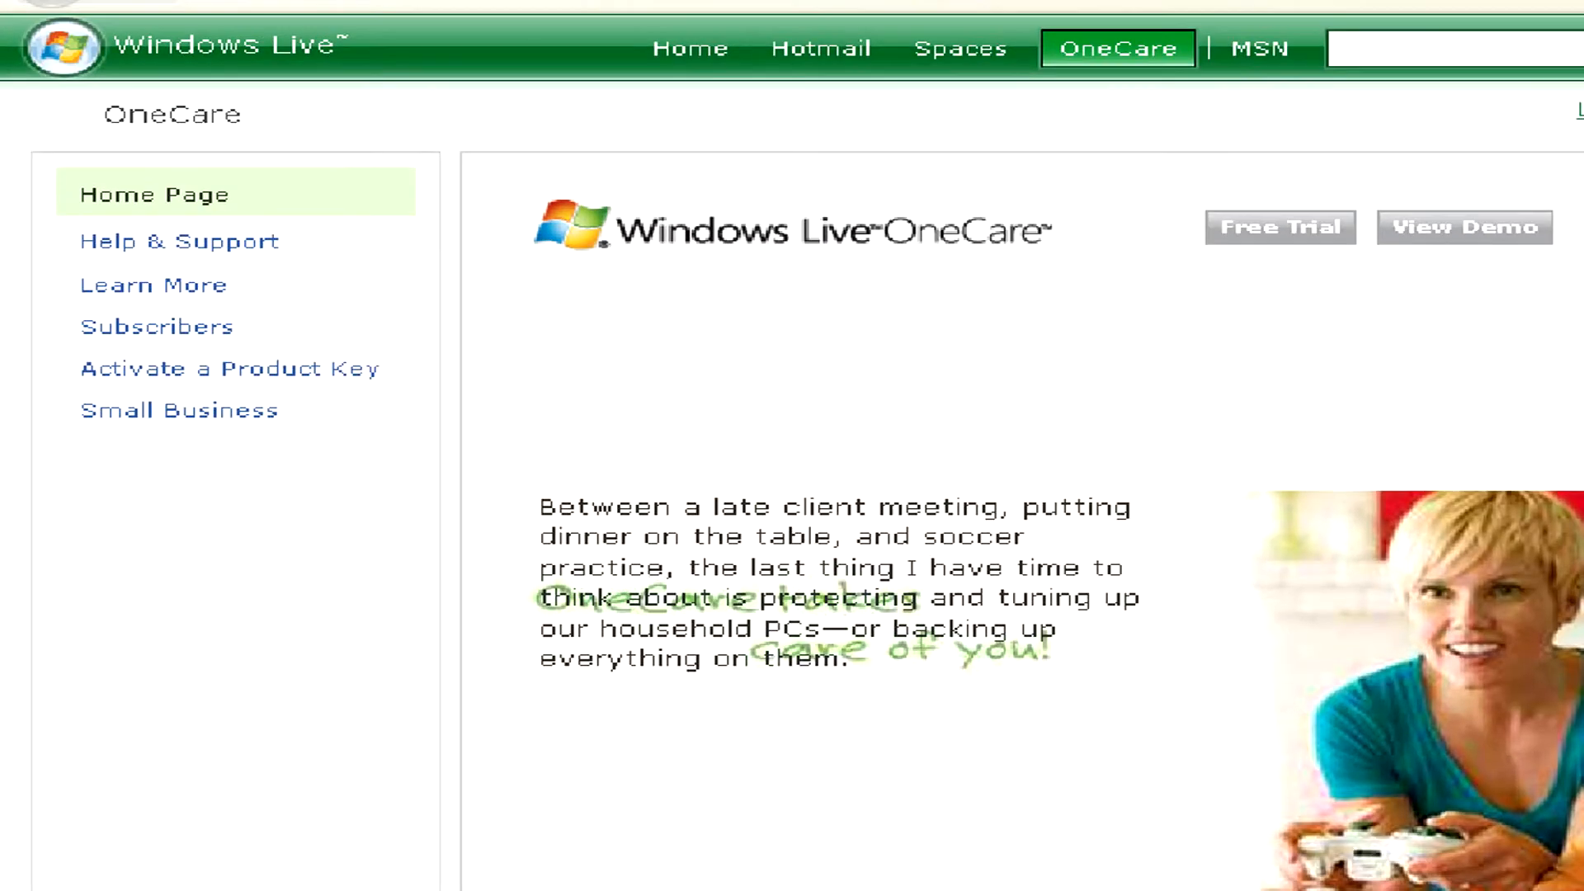
{"action": "scroll", "scroll_direction": "down", "scroll_amount": 3}
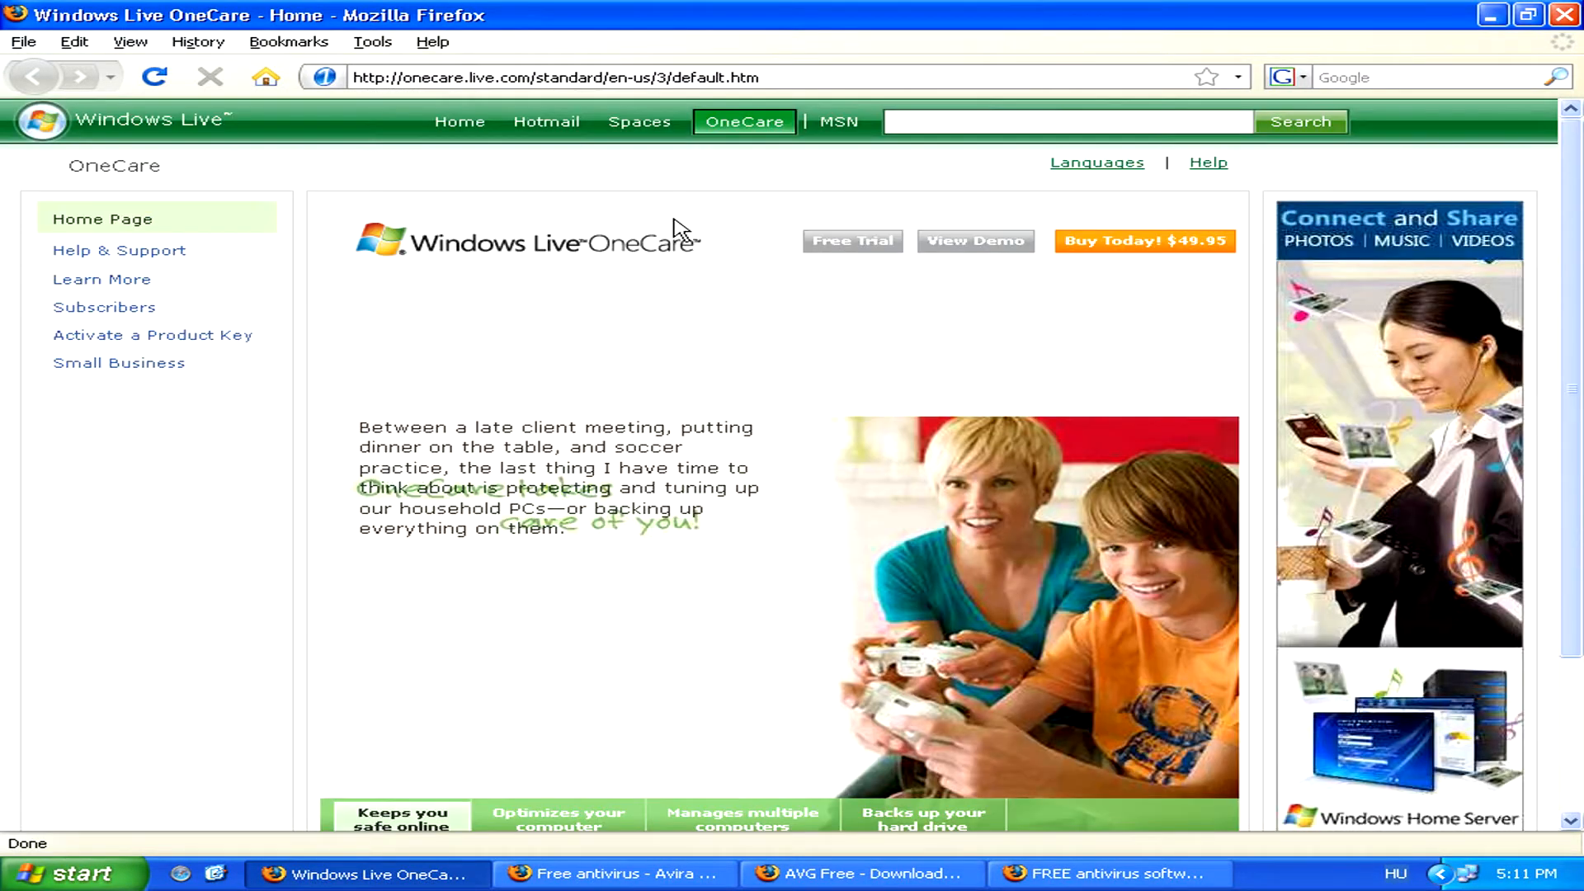
{"action": "mouse_move", "coordinate": [753, 231]}
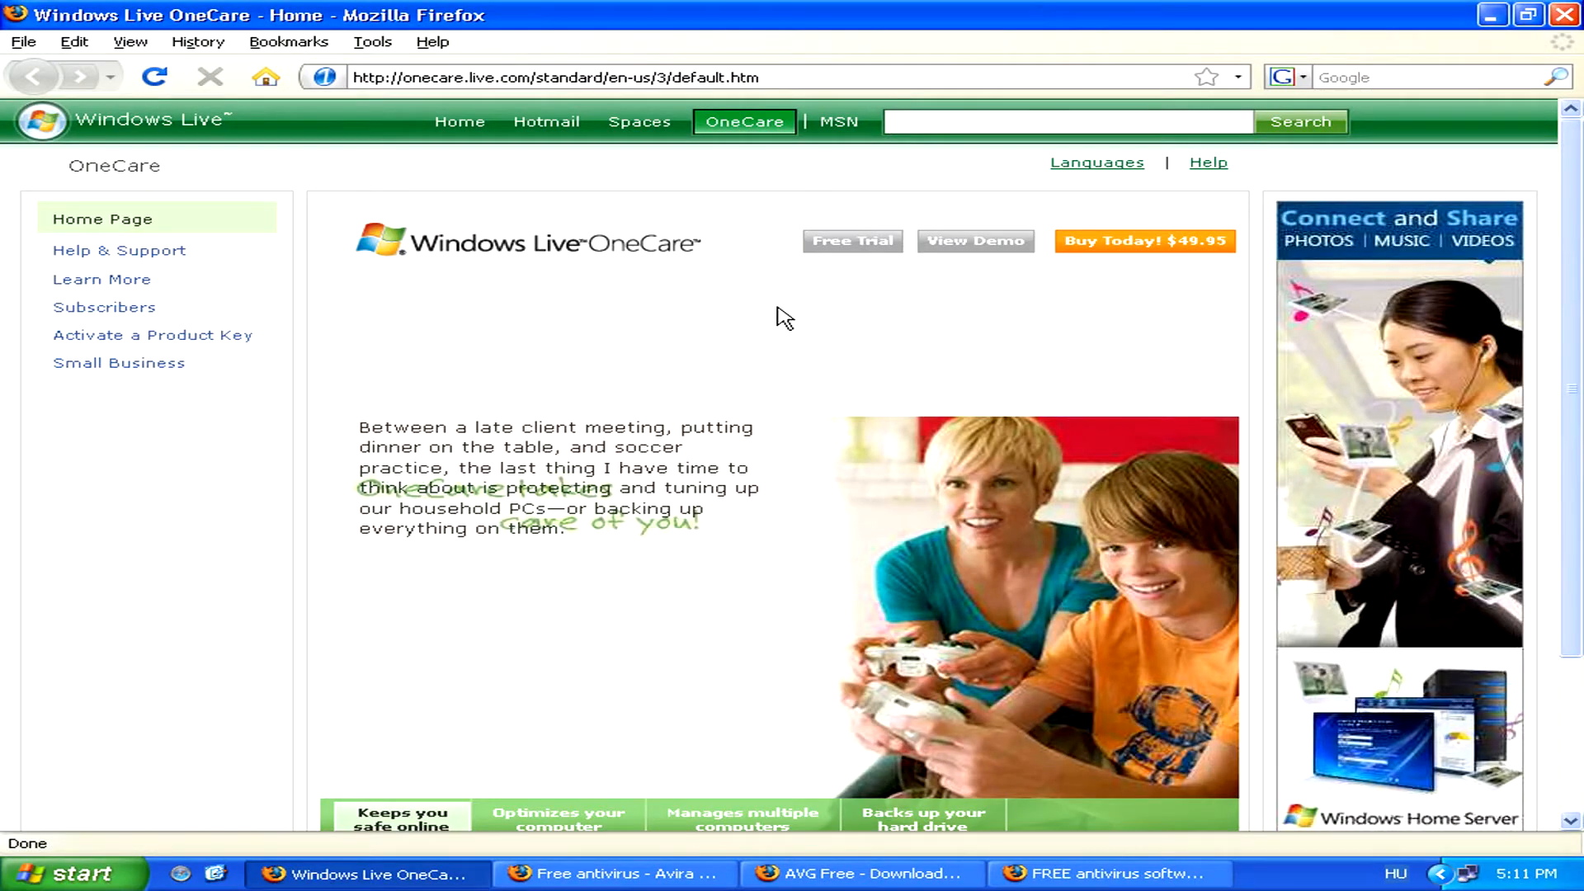
{"action": "mouse_move", "coordinate": [734, 339]}
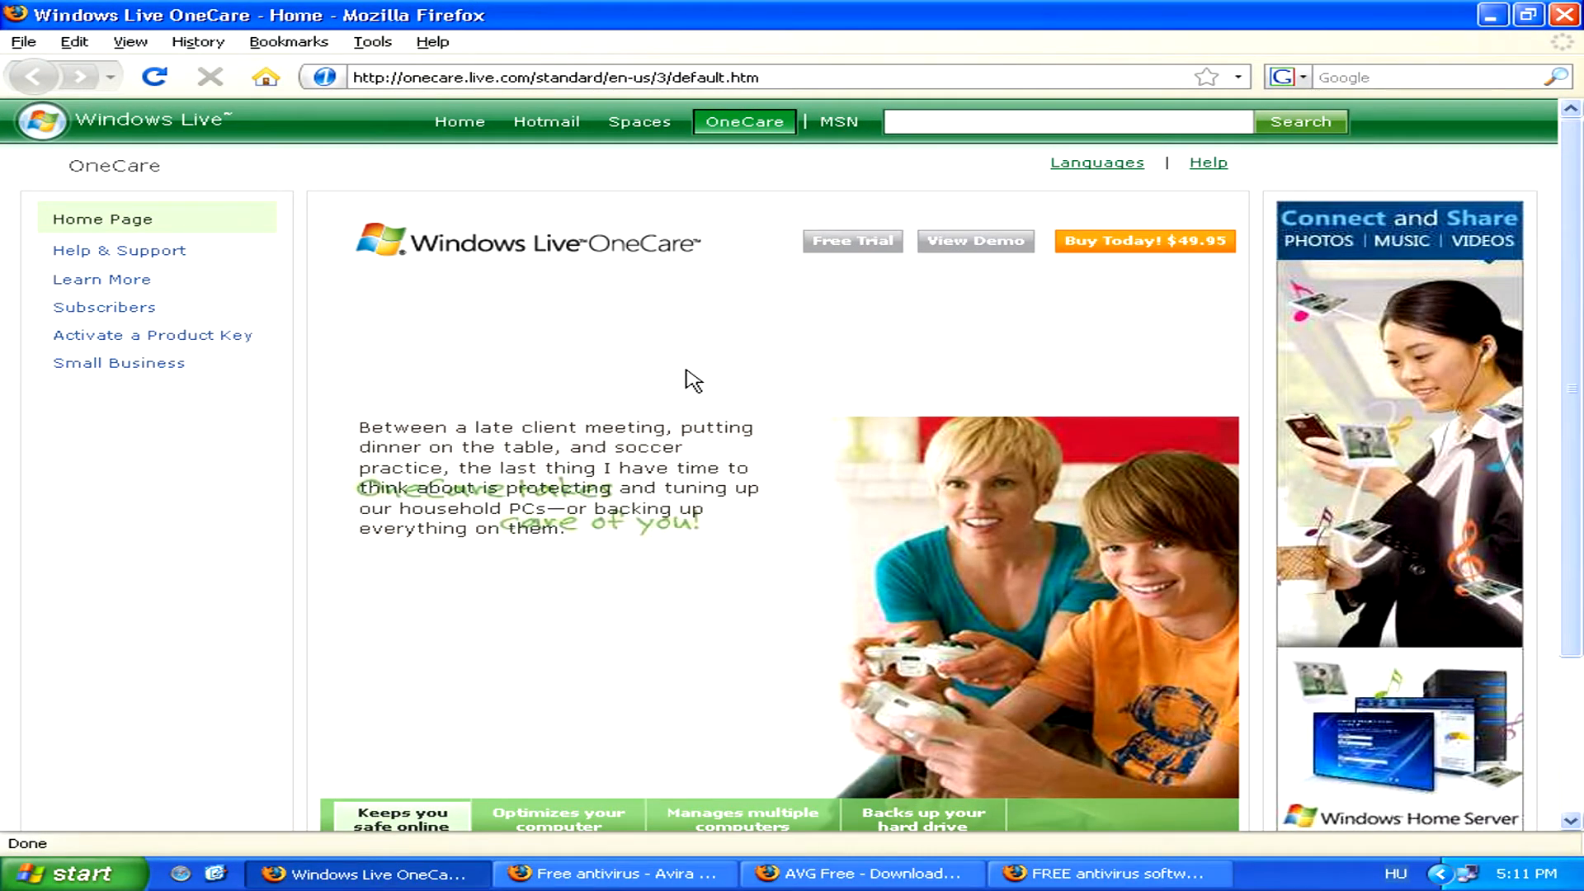
{"action": "mouse_move", "coordinate": [652, 381]}
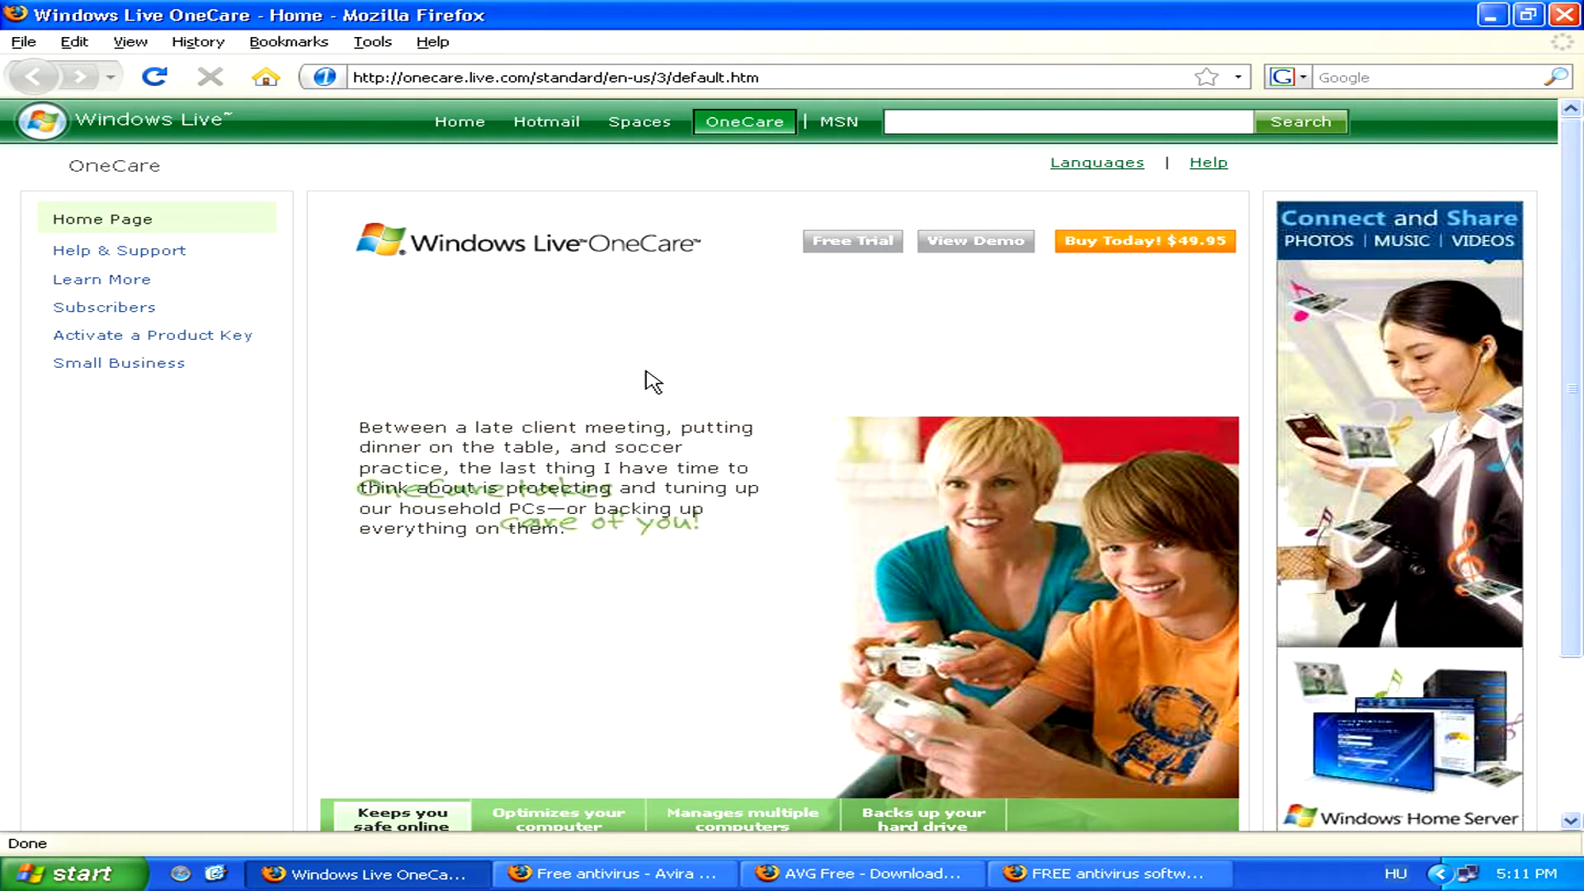
{"action": "left_click", "coordinate": [611, 875]}
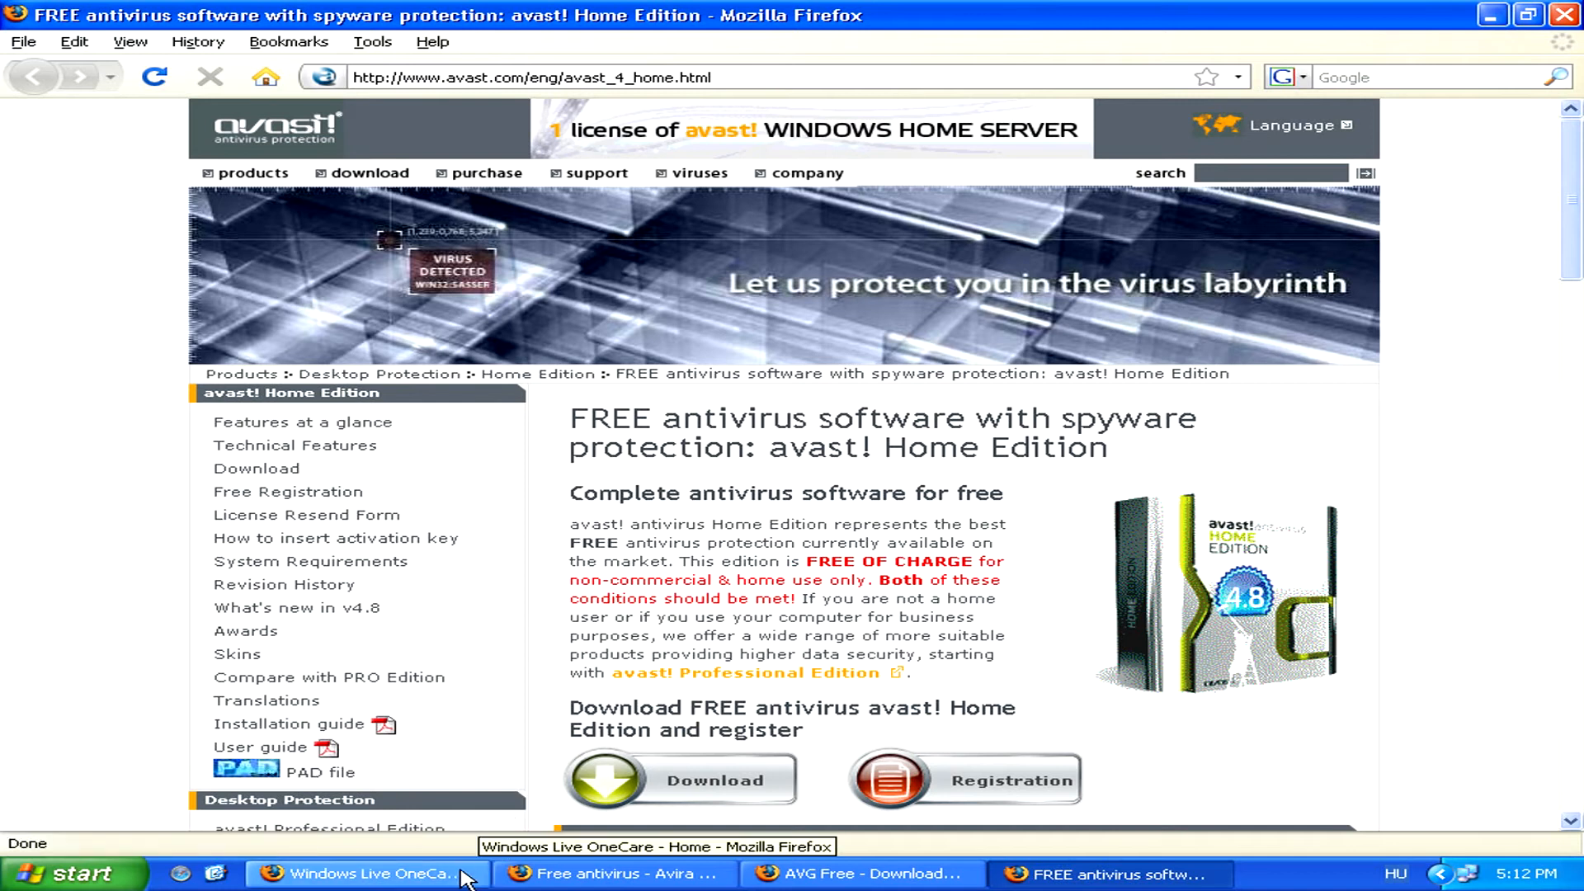
{"action": "left_click", "coordinate": [363, 873]}
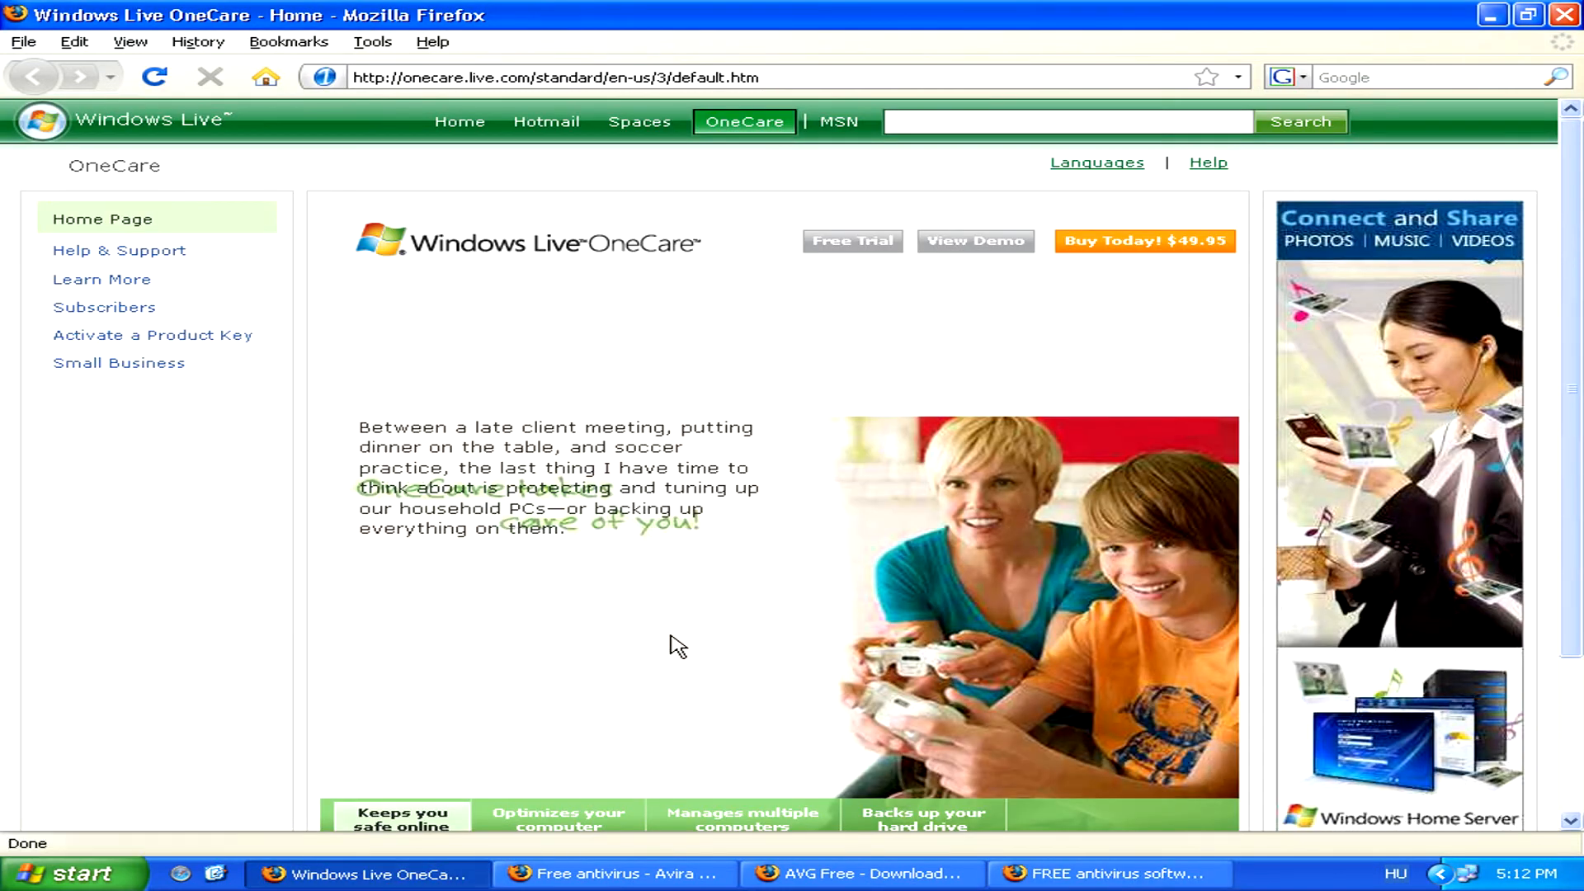
{"action": "mouse_move", "coordinate": [1039, 381]}
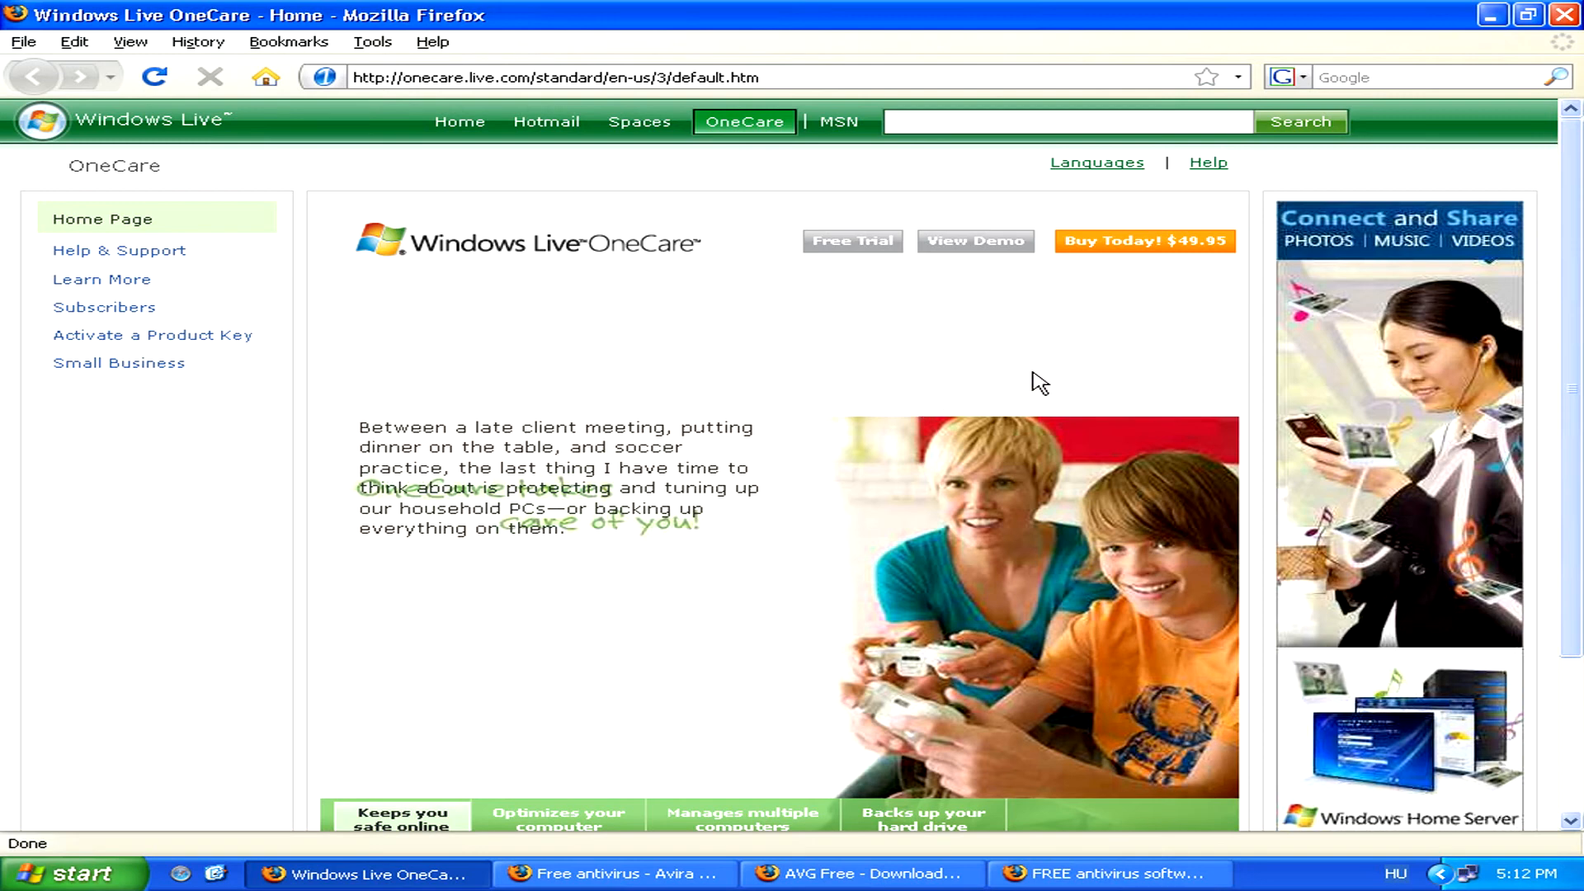